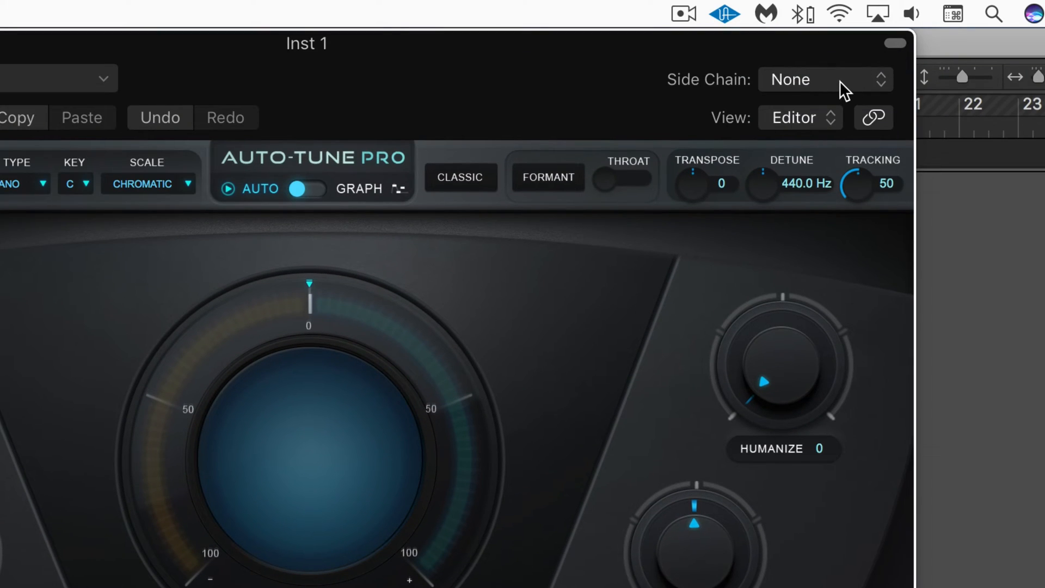
Step: Check the side-chain source list, then enable MIDI Target Notes with formant correction on
left_click(825, 80)
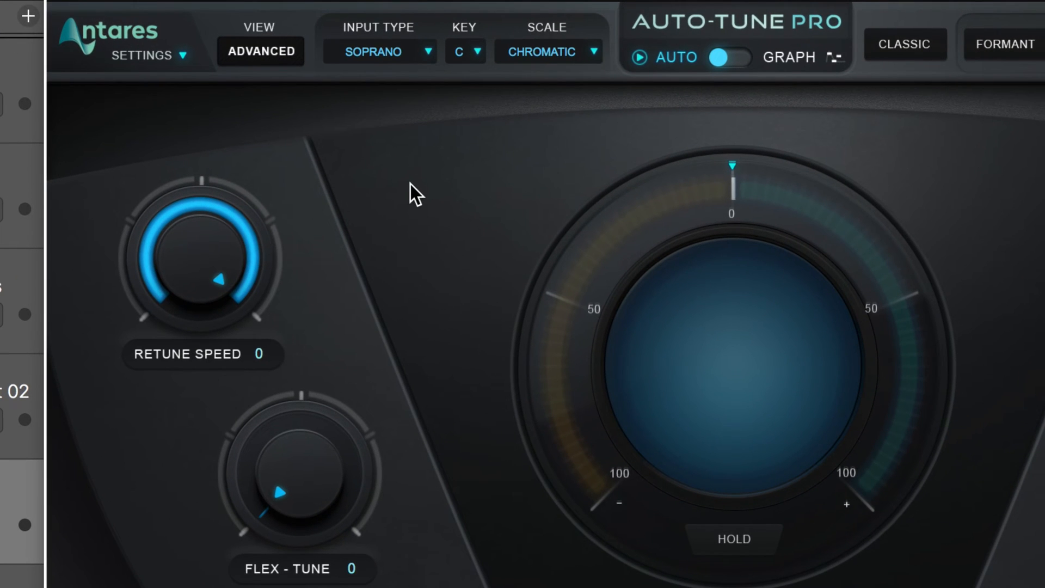
mouse_move(298, 233)
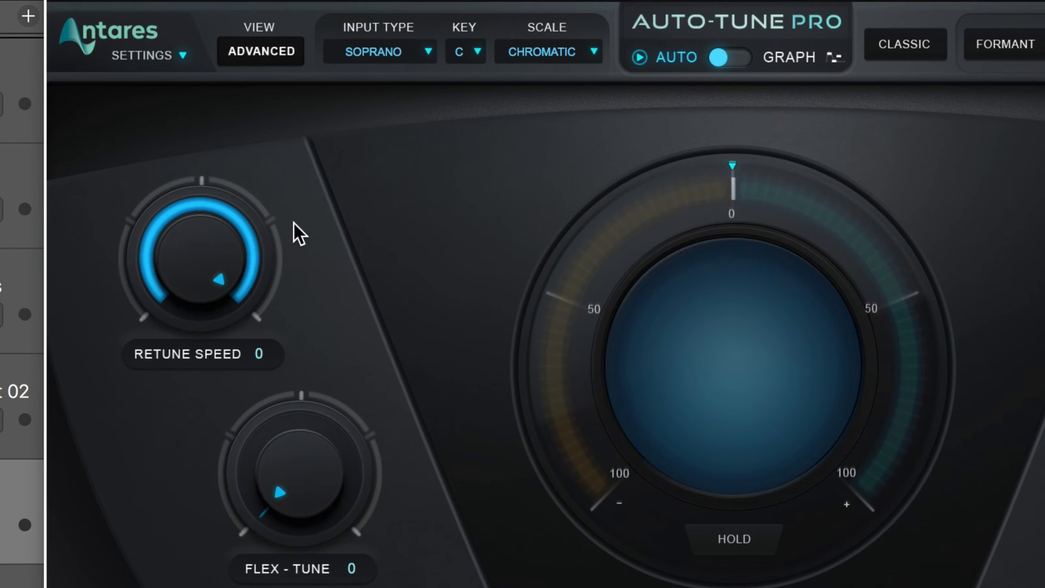
mouse_move(250, 260)
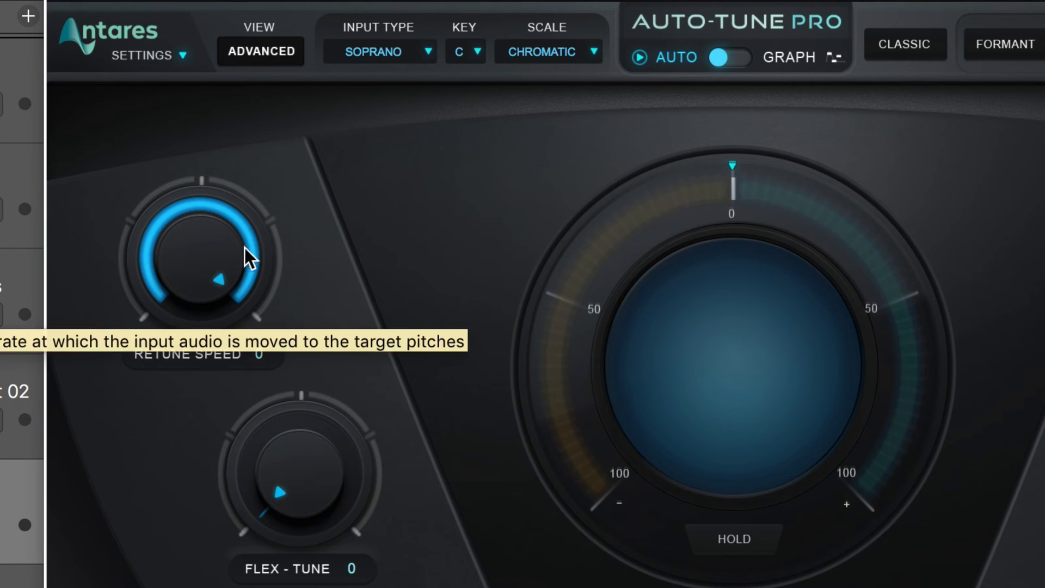
mouse_move(276, 67)
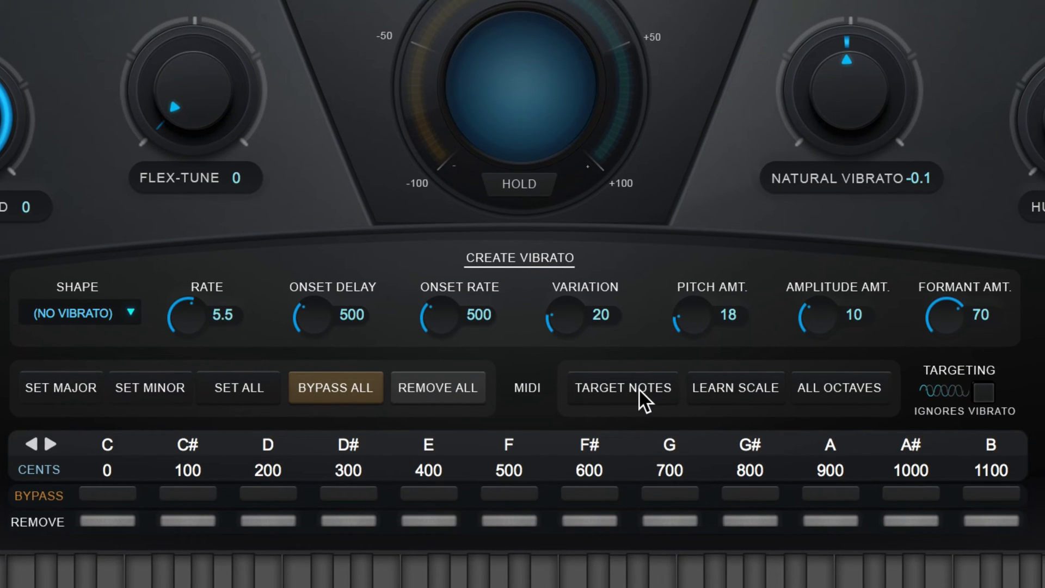
left_click(622, 387)
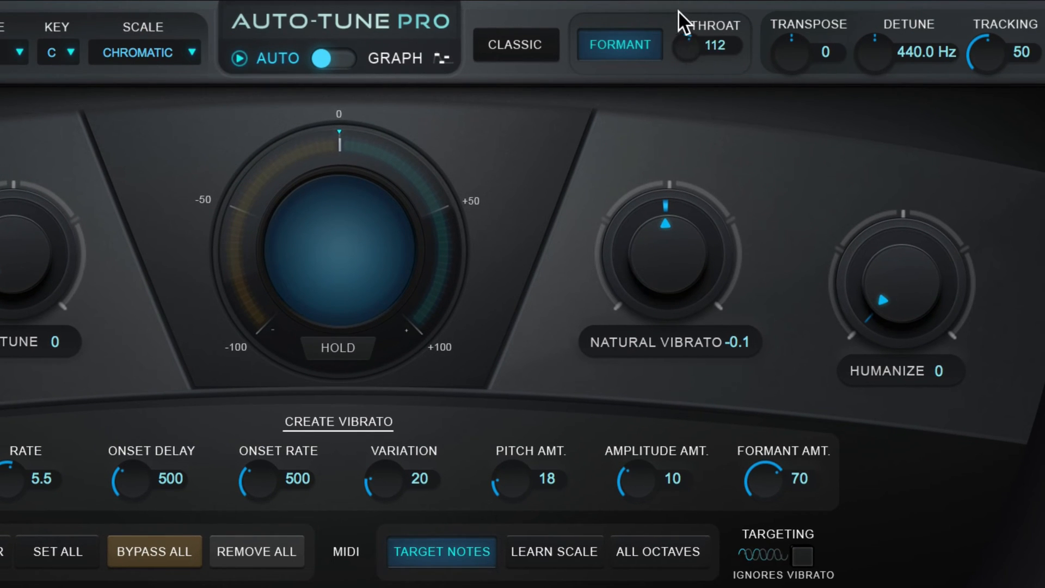
Step: Scroll the plugin view to reveal the piano keyboard showing the target note B
left_click_drag(677, 44, 677, 34)
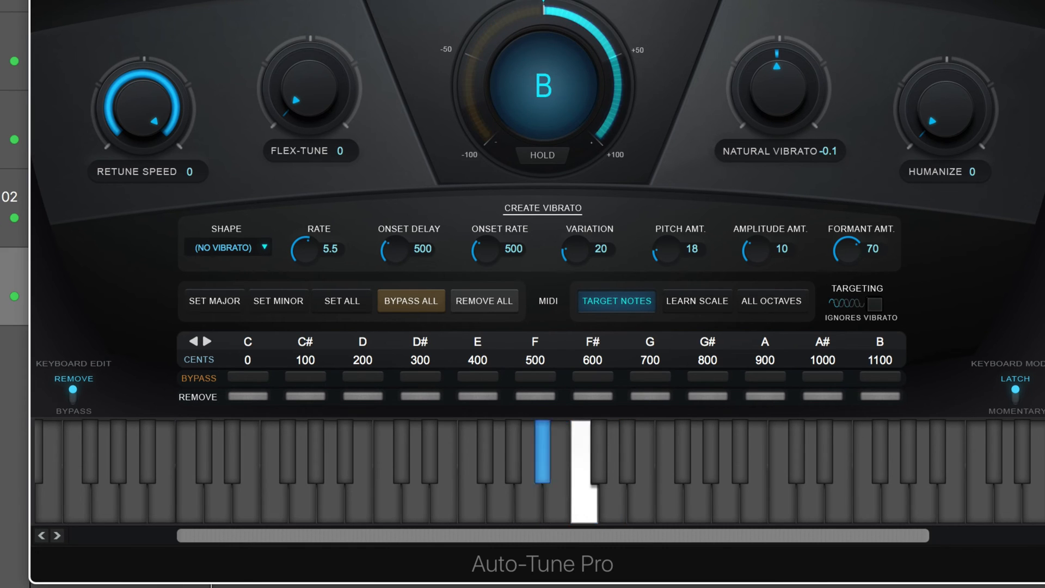
Step: Play two keyboard notes so the vocal is repitched first to A, then D
left_click(583, 466)
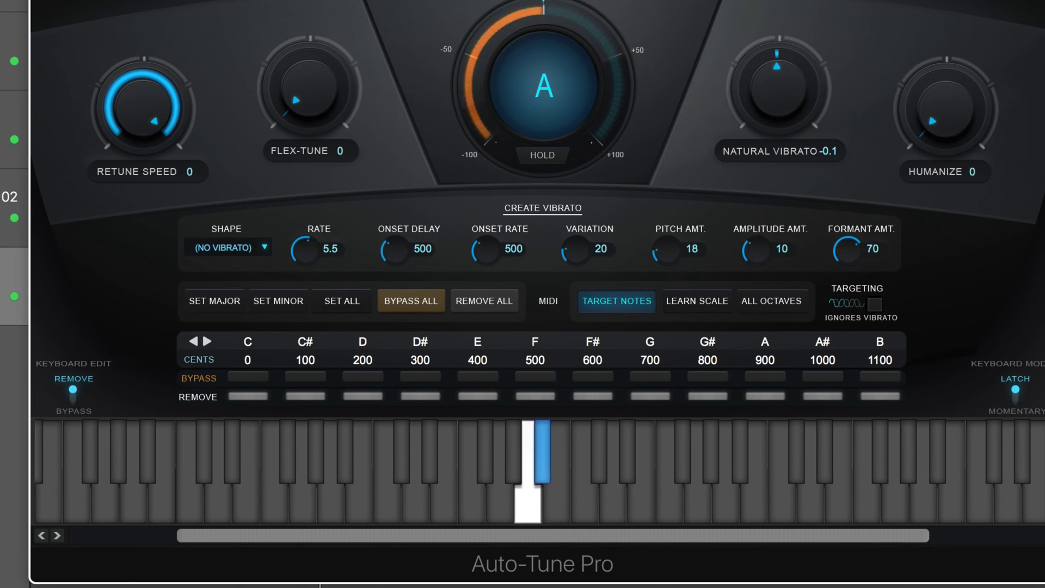
left_click(604, 460)
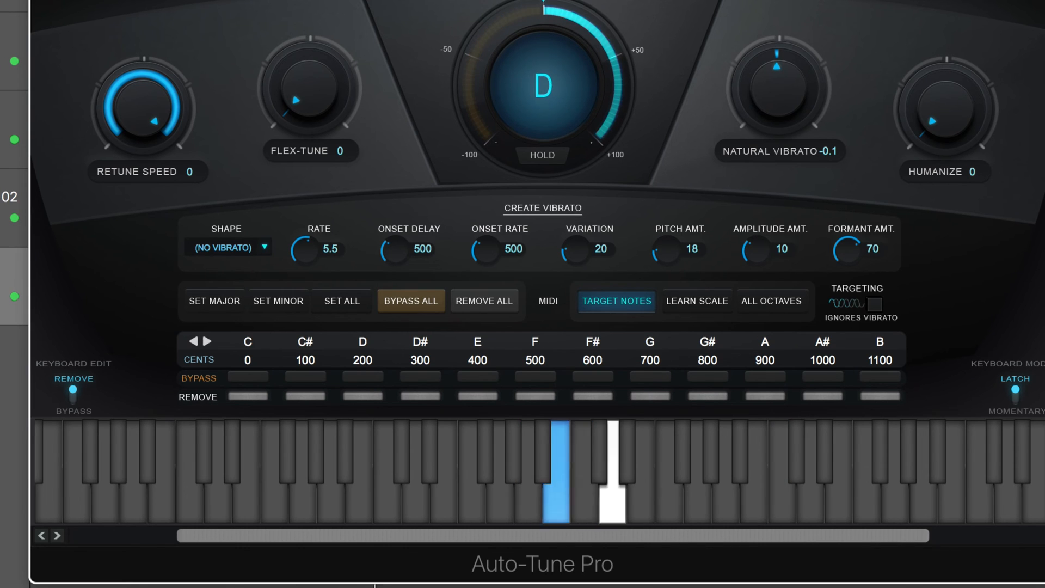